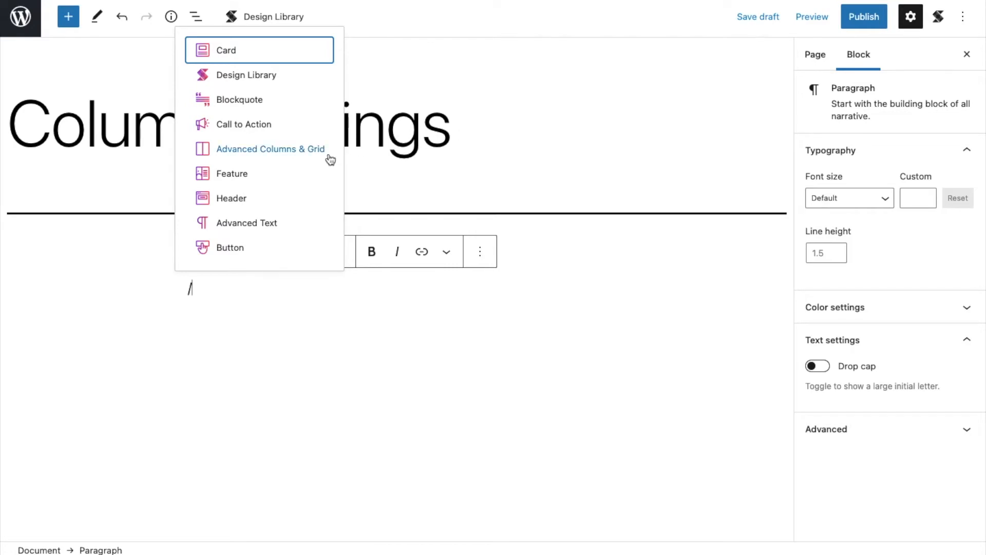
Insert an Advanced Columns & Grid block with two 50/50 columns below the Column Settings heading.
{"action": "left_click", "coordinate": [270, 149]}
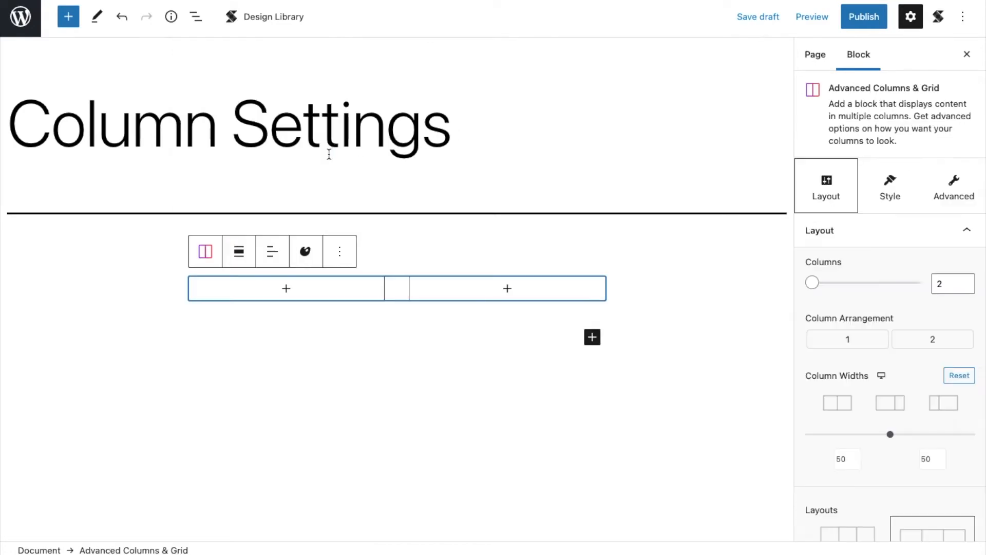
{"action": "mouse_move", "coordinate": [926, 194]}
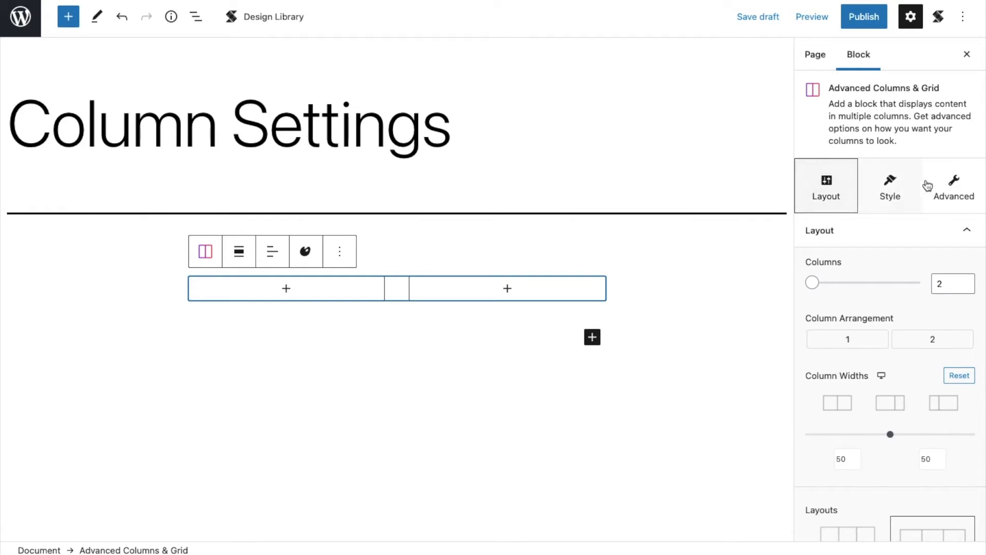
{"action": "scroll", "scroll_direction": "down", "scroll_amount": 3}
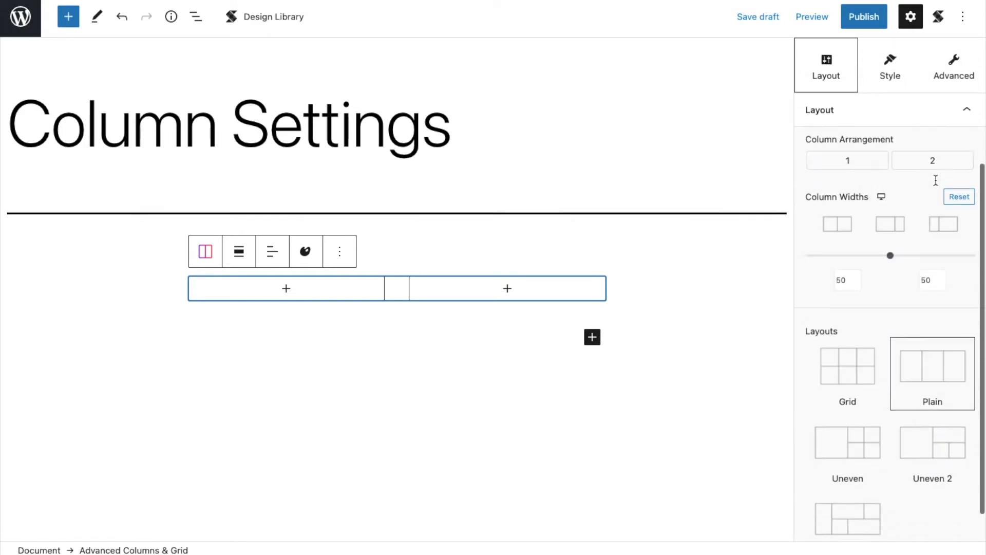
{"action": "scroll", "scroll_direction": "down", "scroll_amount": 3}
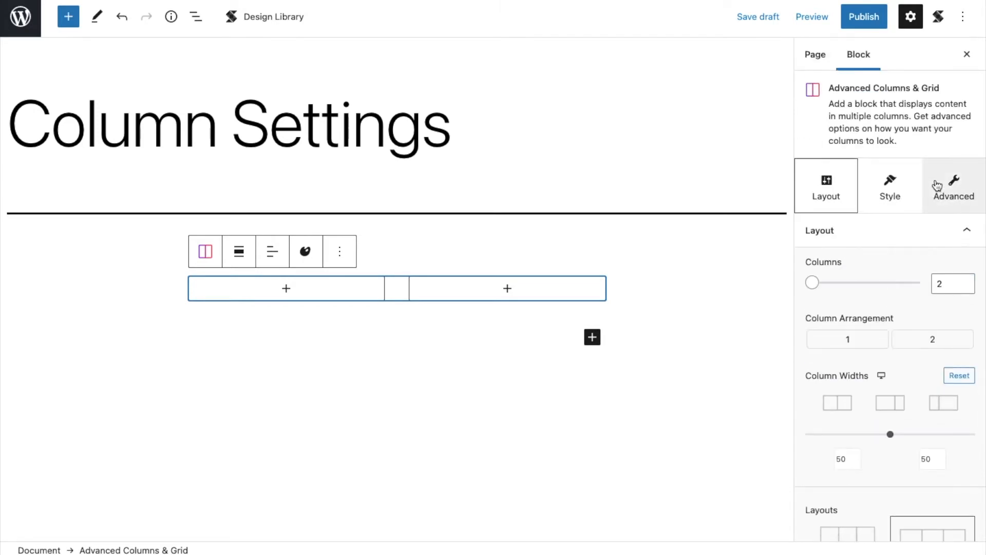
{"action": "left_click", "coordinate": [286, 289]}
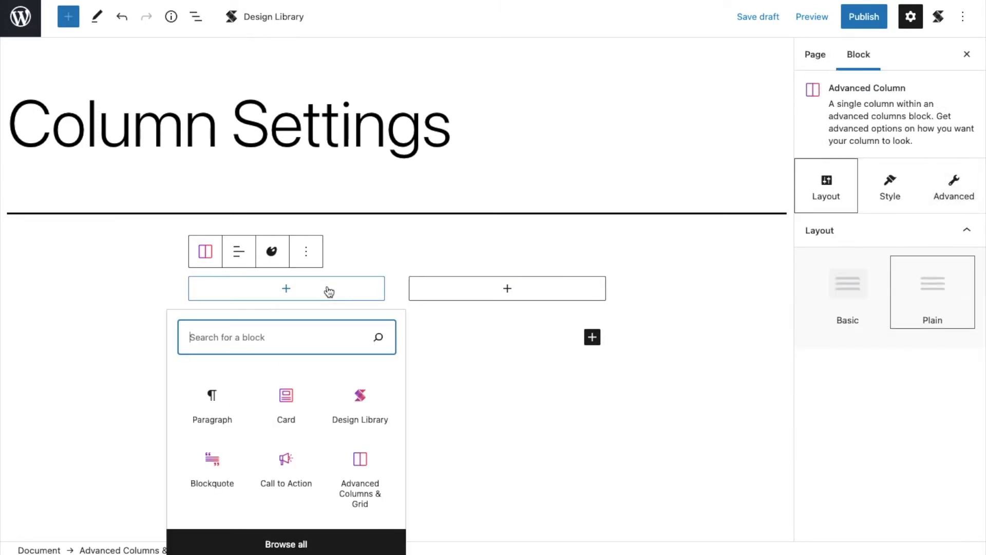
{"action": "mouse_move", "coordinate": [353, 487]}
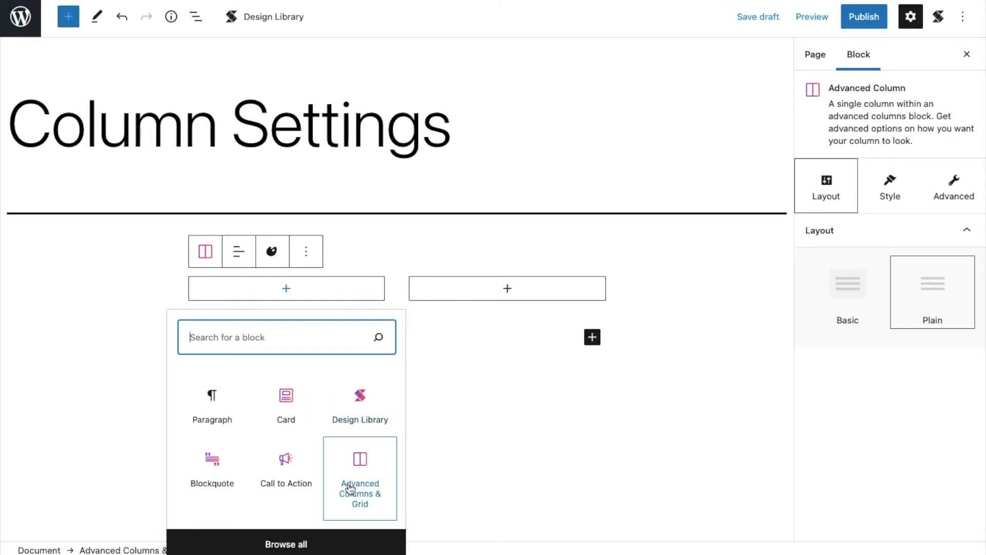
{"action": "type", "text": "fea"}
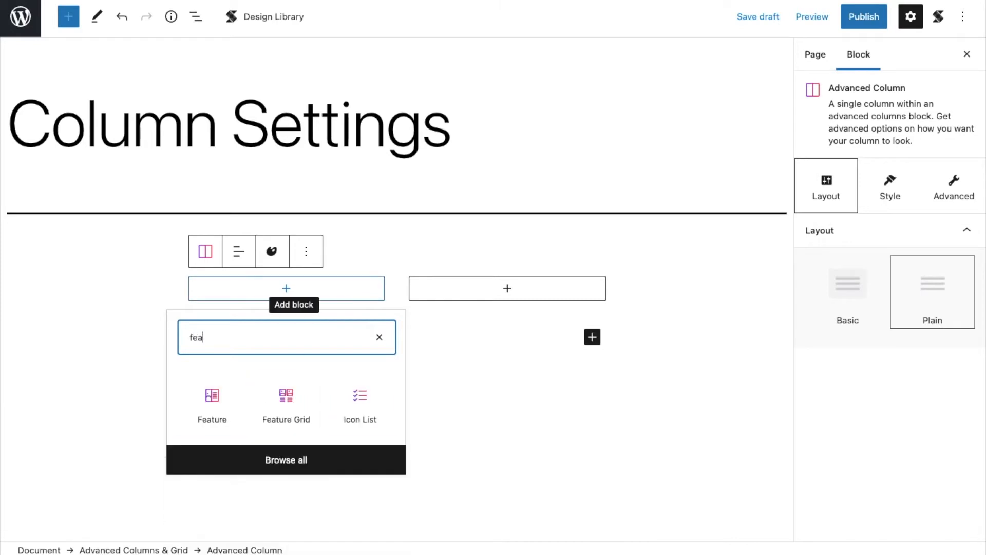
{"action": "left_click", "coordinate": [379, 337]}
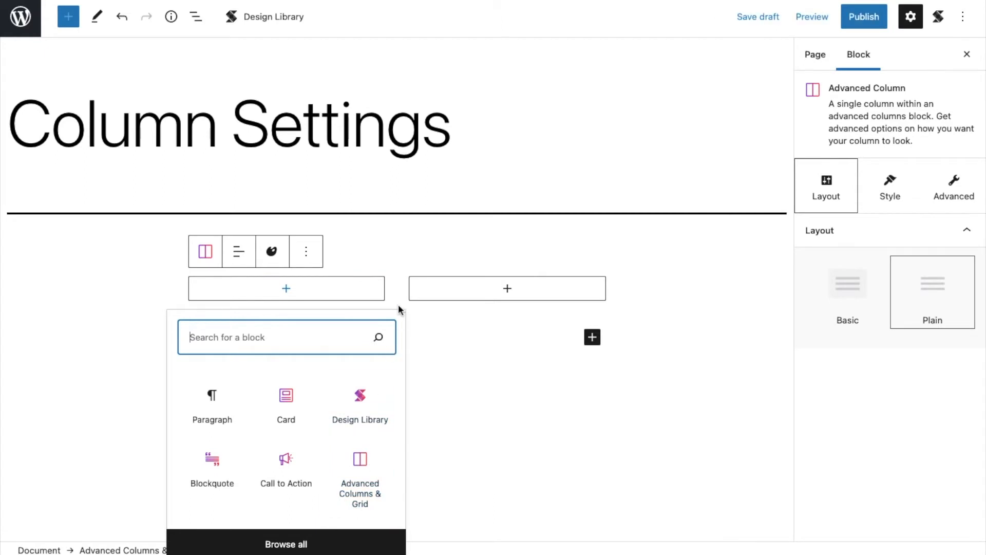
{"action": "left_click", "coordinate": [815, 54]}
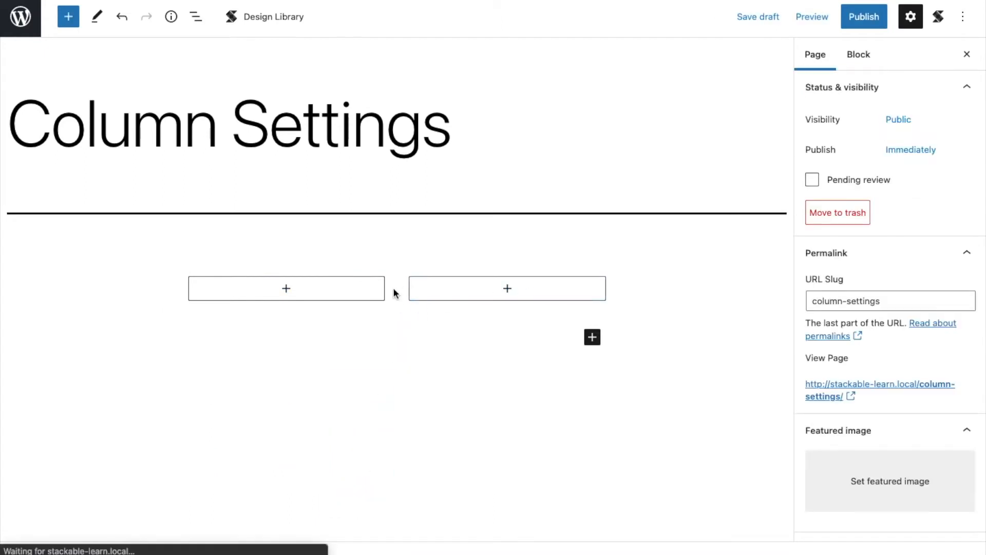
Increase the Advanced Columns & Grid block to six columns.
{"action": "left_click", "coordinate": [394, 288]}
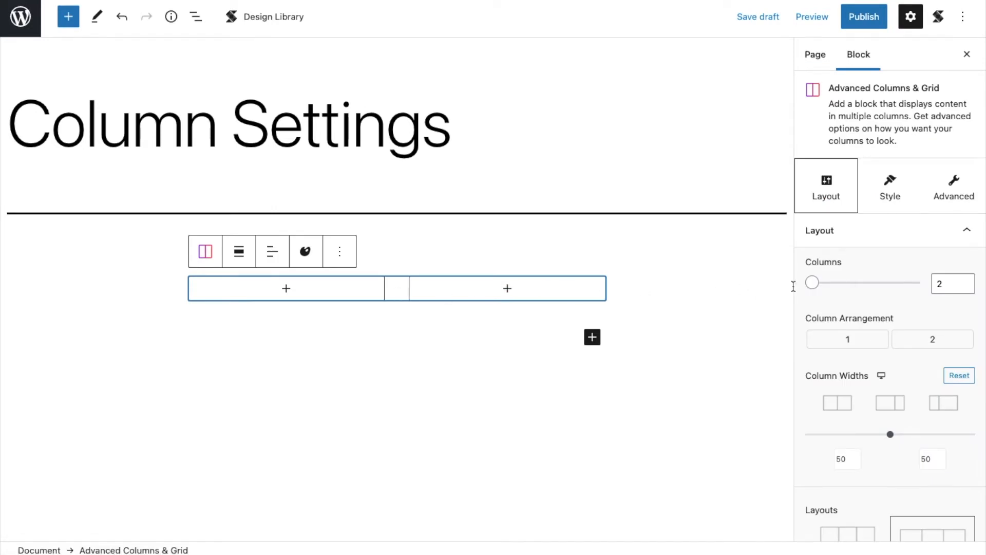
{"action": "left_click_drag", "start_coordinate": [812, 283], "coordinate": [838, 282]}
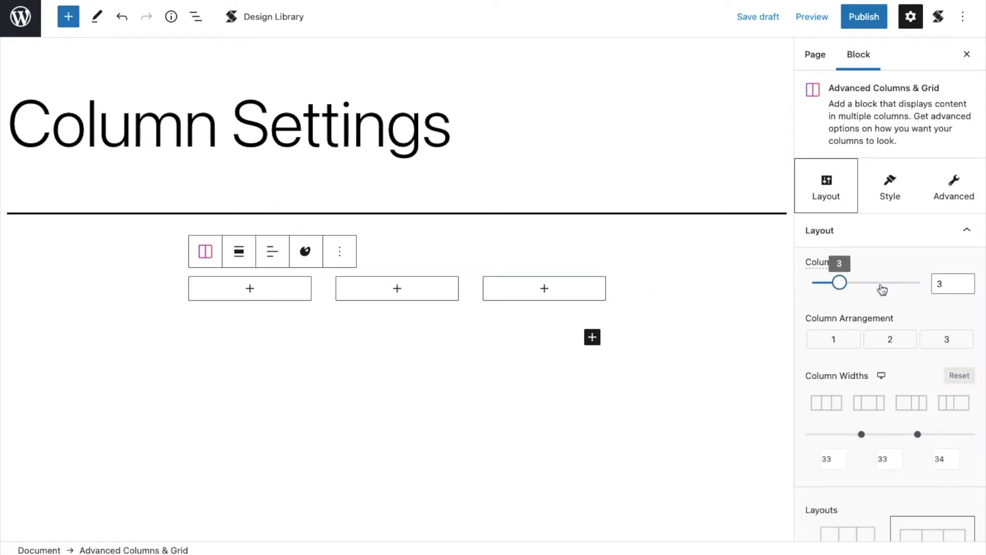
{"action": "left_click_drag", "start_coordinate": [839, 282], "coordinate": [893, 283]}
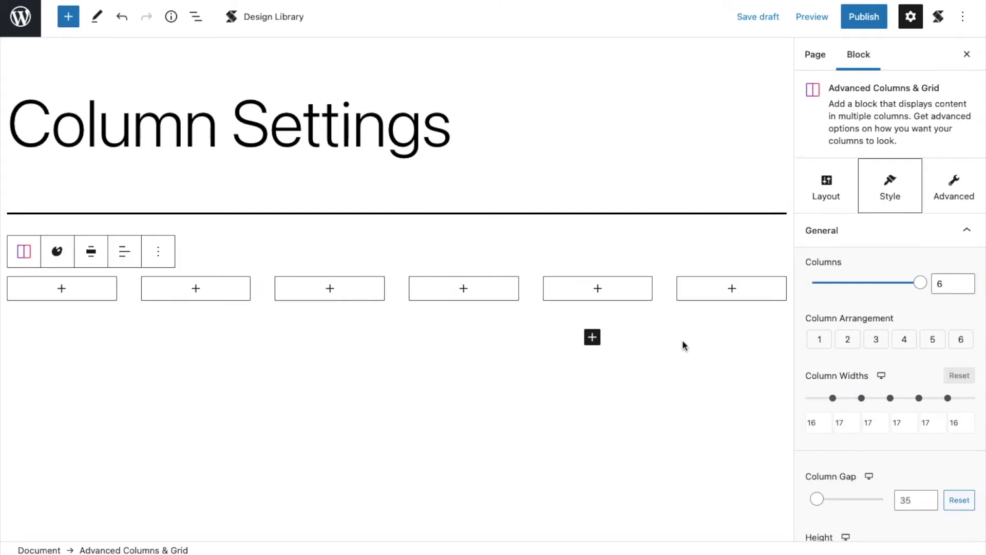
{"action": "mouse_move", "coordinate": [834, 342]}
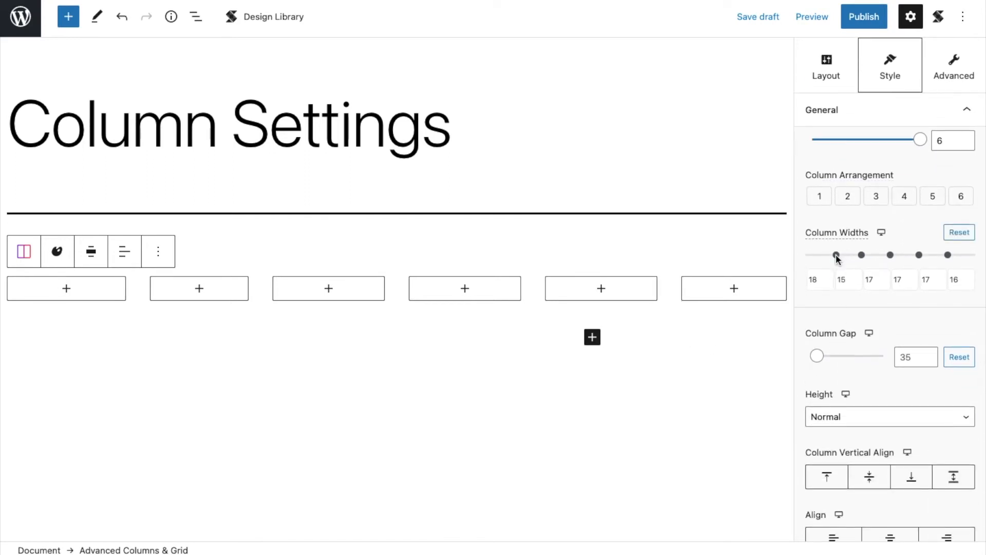
Try uneven column widths, then reset all six columns to equal widths.
{"action": "left_click_drag", "start_coordinate": [837, 255], "coordinate": [839, 255]}
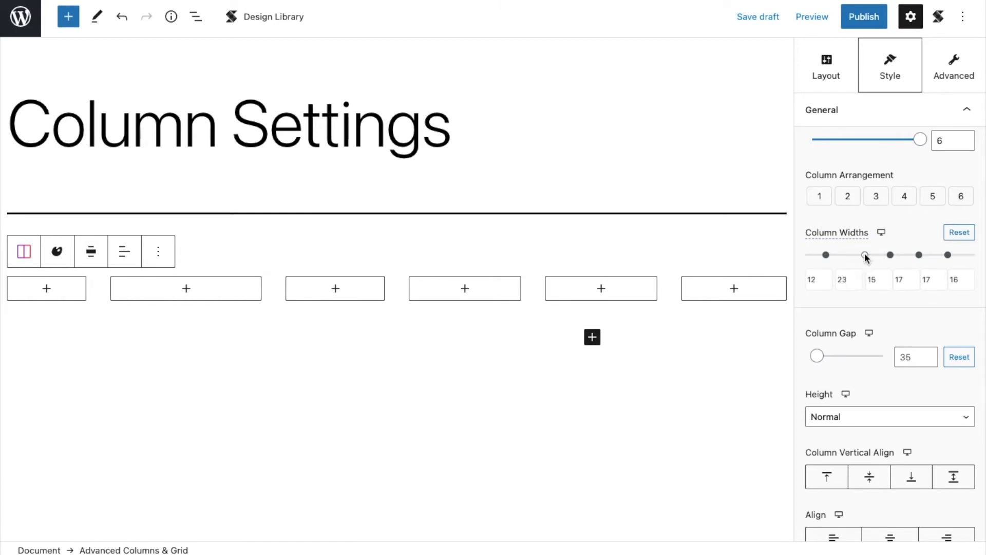
{"action": "left_click_drag", "start_coordinate": [865, 255], "coordinate": [925, 254]}
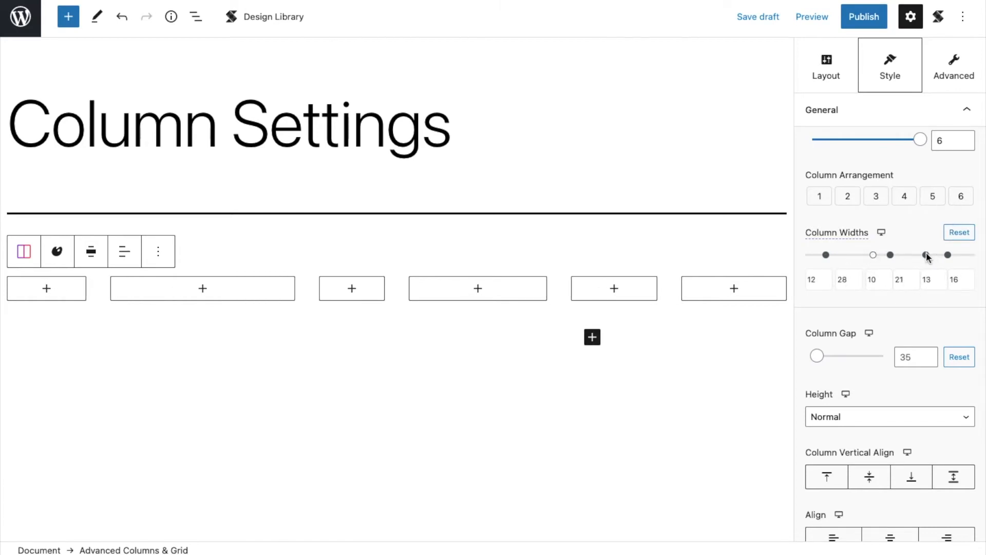
{"action": "left_click_drag", "start_coordinate": [924, 255], "coordinate": [950, 254]}
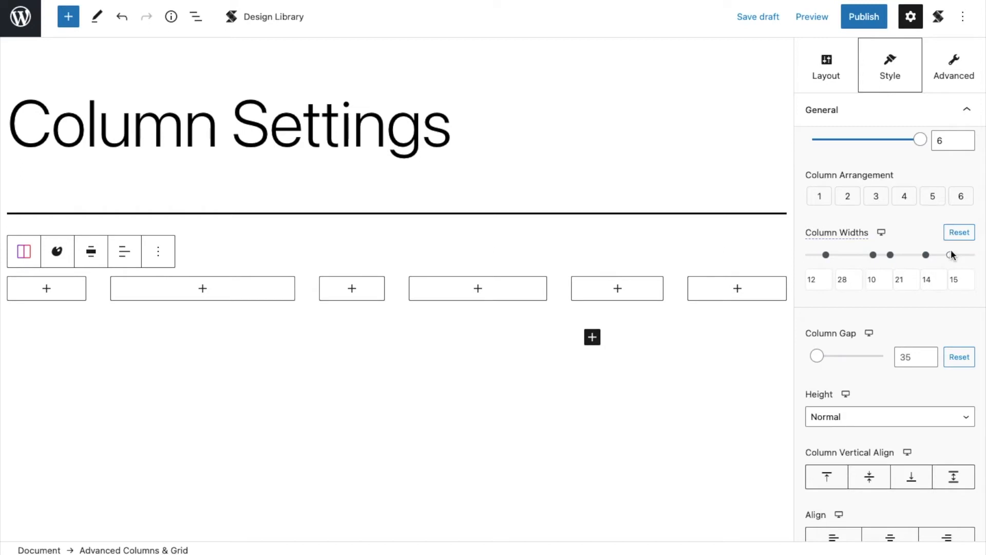
{"action": "left_click", "coordinate": [959, 233]}
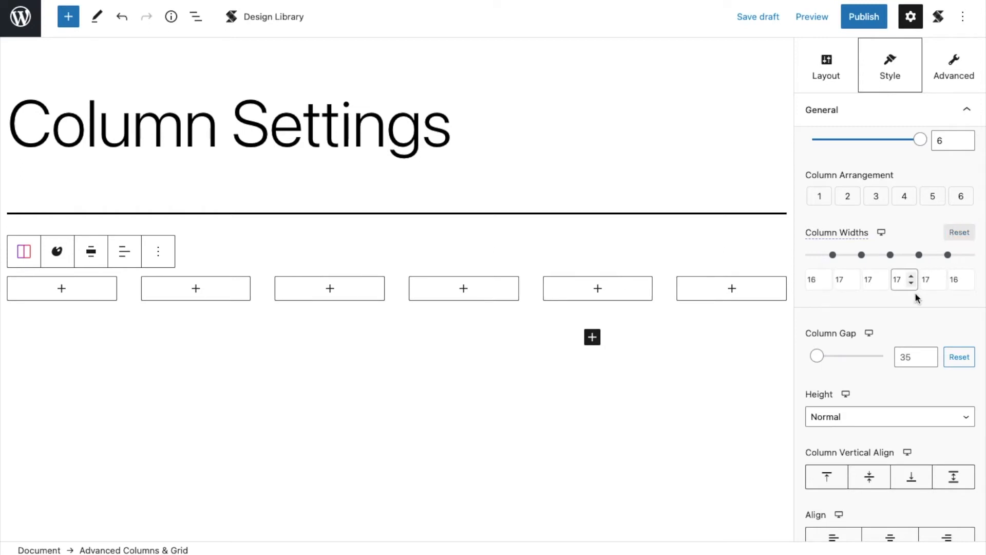
Add a Feature block with image placeholder and Block Title below the six-column block.
{"action": "scroll", "scroll_direction": "down", "scroll_amount": 3}
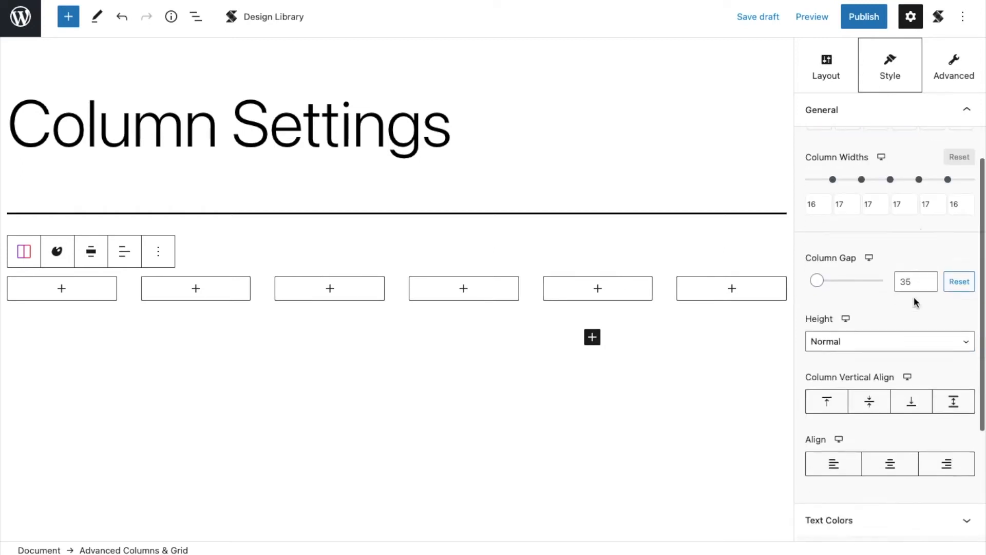
{"action": "left_click", "coordinate": [826, 65]}
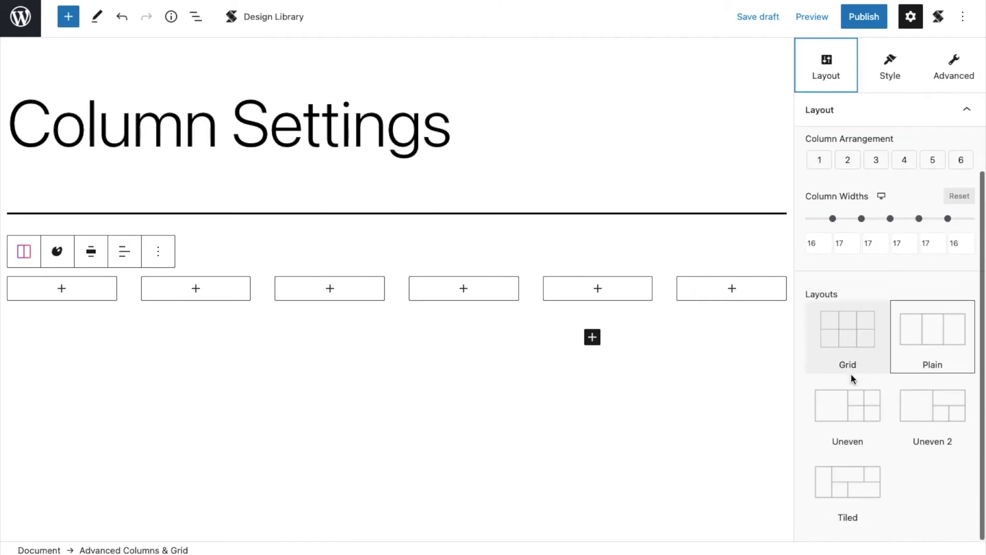
{"action": "left_click", "coordinate": [848, 336]}
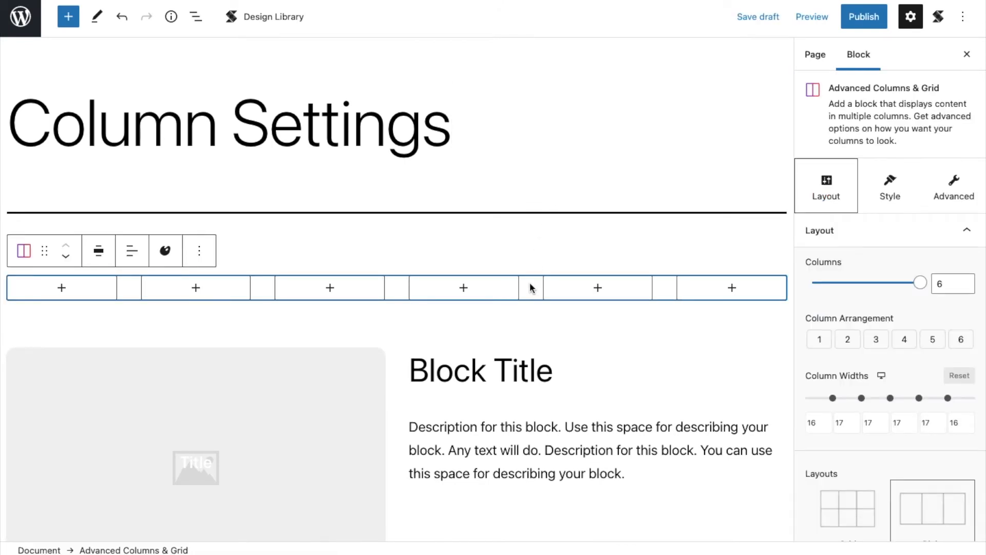
View the six-column block's Advanced tab Responsive settings.
{"action": "left_click", "coordinate": [953, 185]}
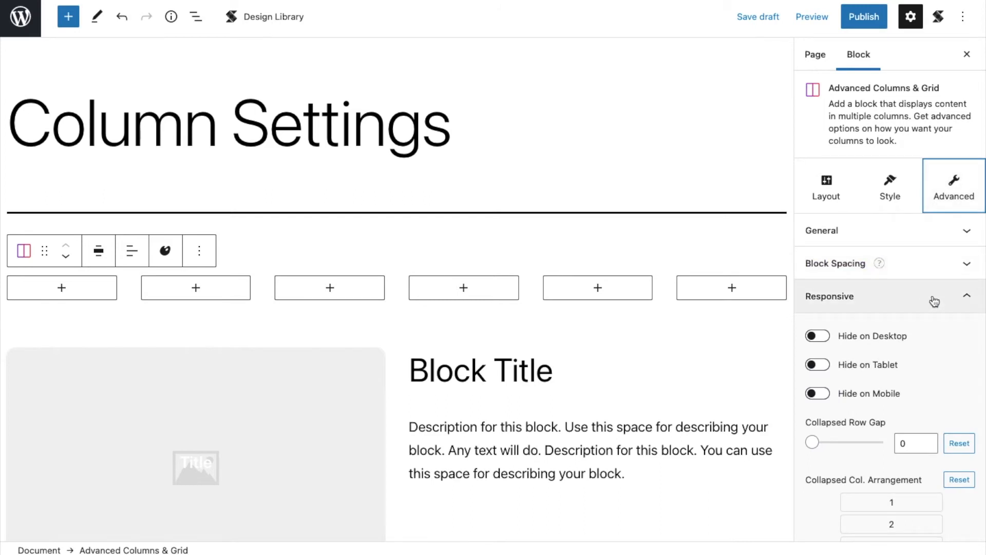
{"action": "scroll", "scroll_direction": "down", "scroll_amount": 3}
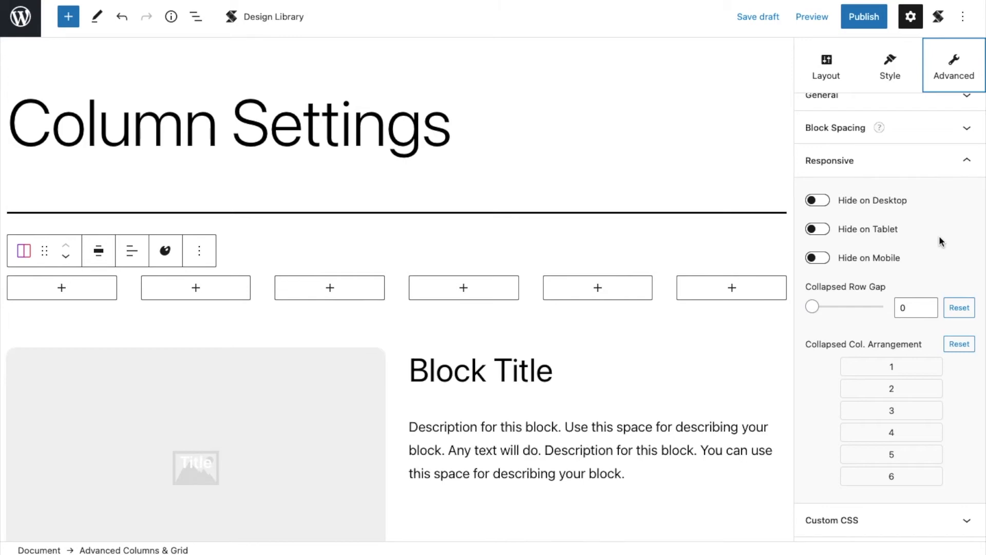
{"action": "mouse_move", "coordinate": [748, 269]}
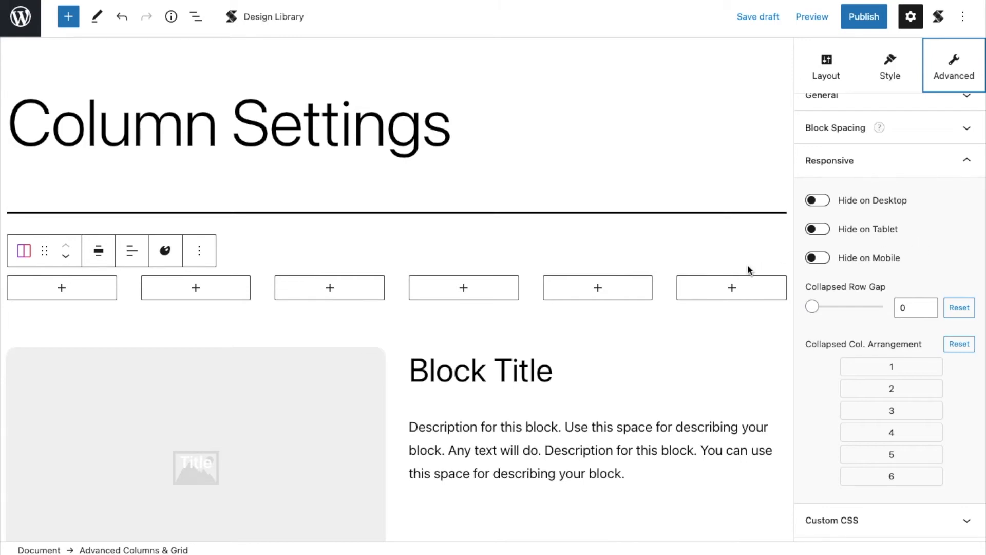
{"action": "mouse_move", "coordinate": [404, 360]}
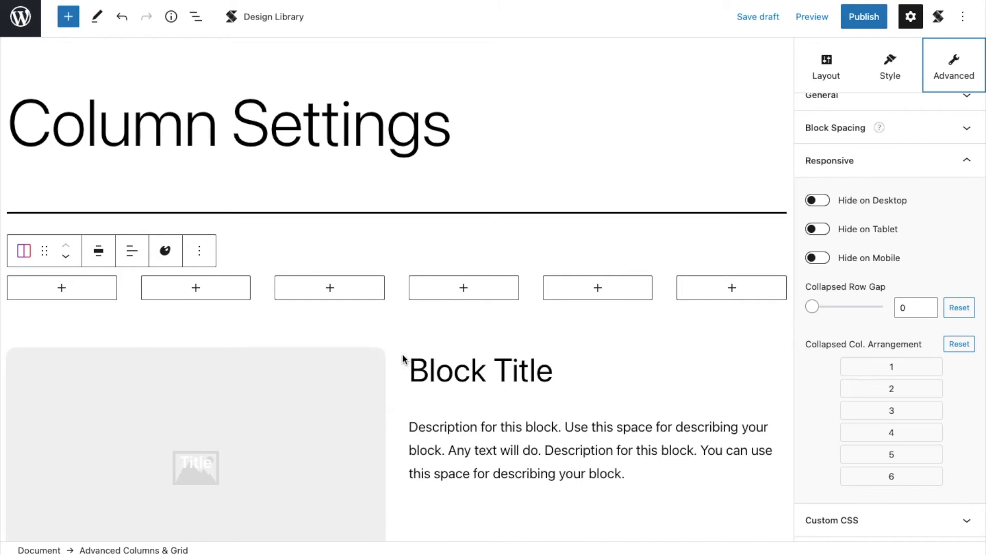
Fill the left column's image box with the mountain lake photo from the Media Library.
{"action": "left_click", "coordinate": [826, 65]}
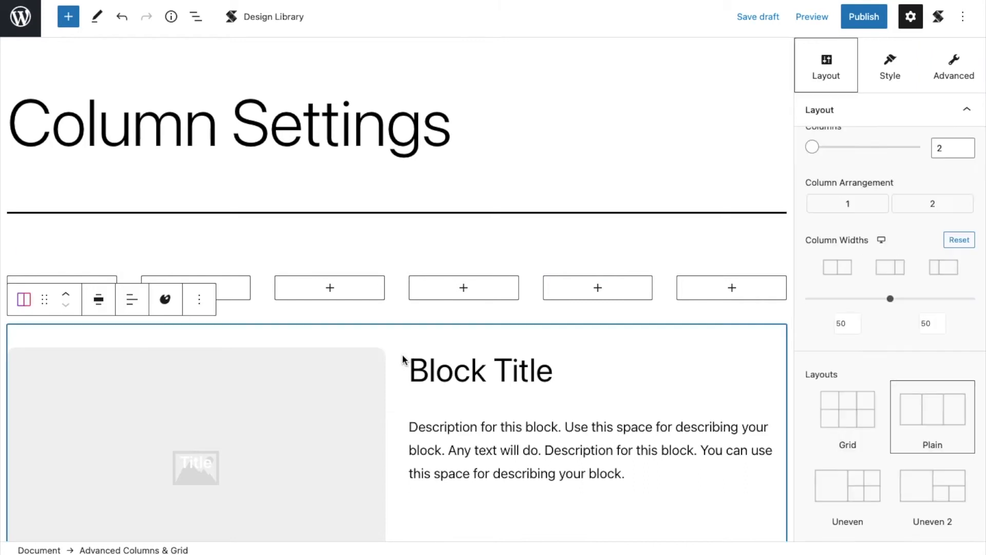
{"action": "scroll", "scroll_direction": "down", "scroll_amount": 3}
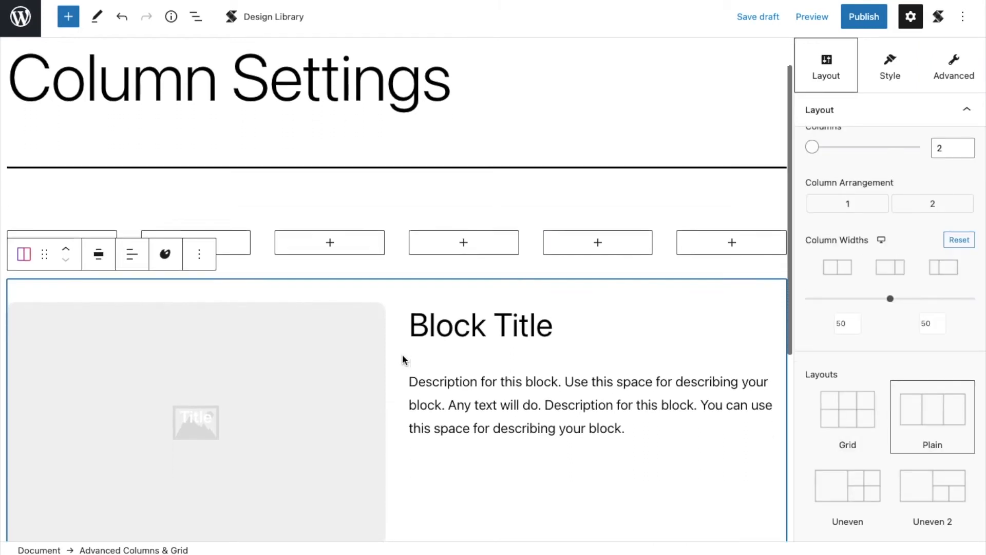
{"action": "scroll", "scroll_direction": "down", "scroll_amount": 3}
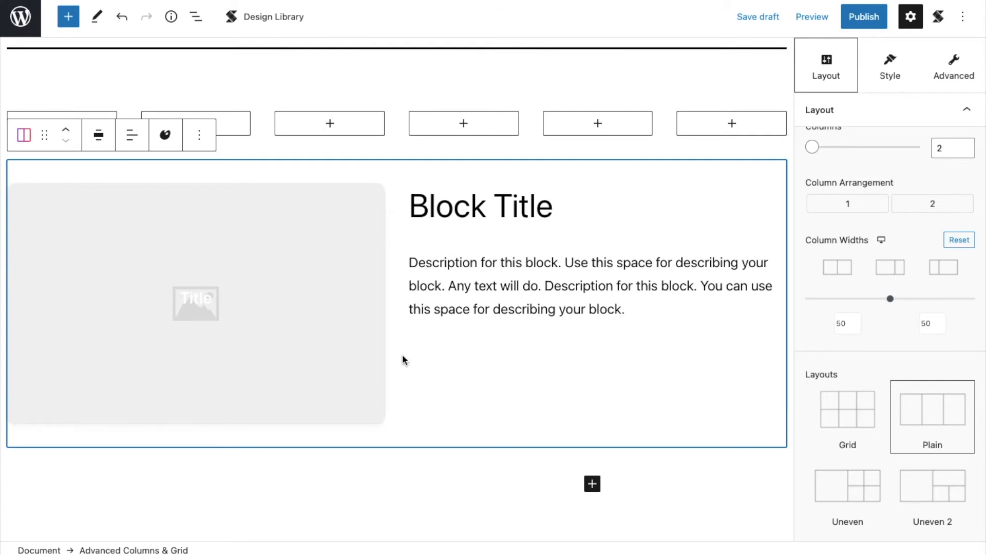
{"action": "left_click", "coordinate": [196, 303]}
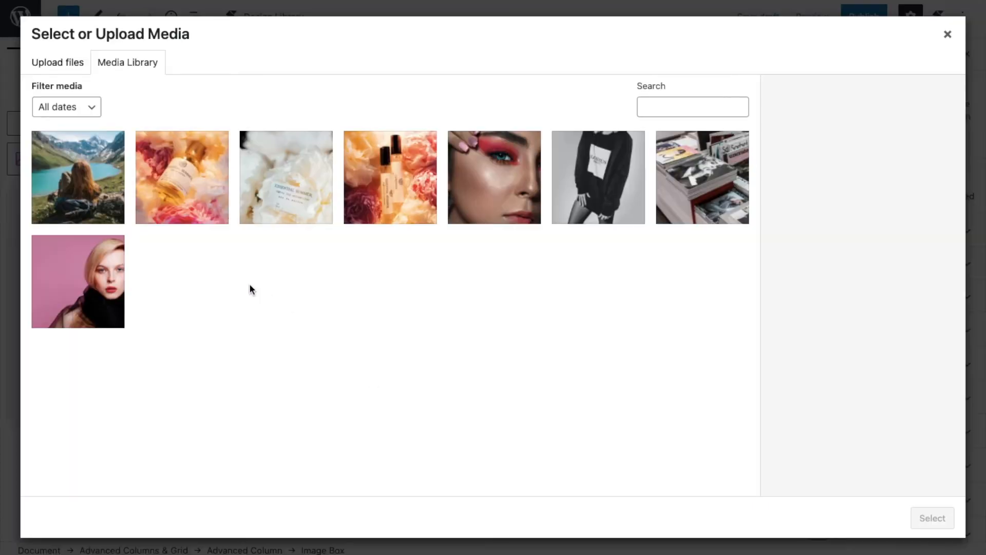
{"action": "left_click", "coordinate": [77, 176]}
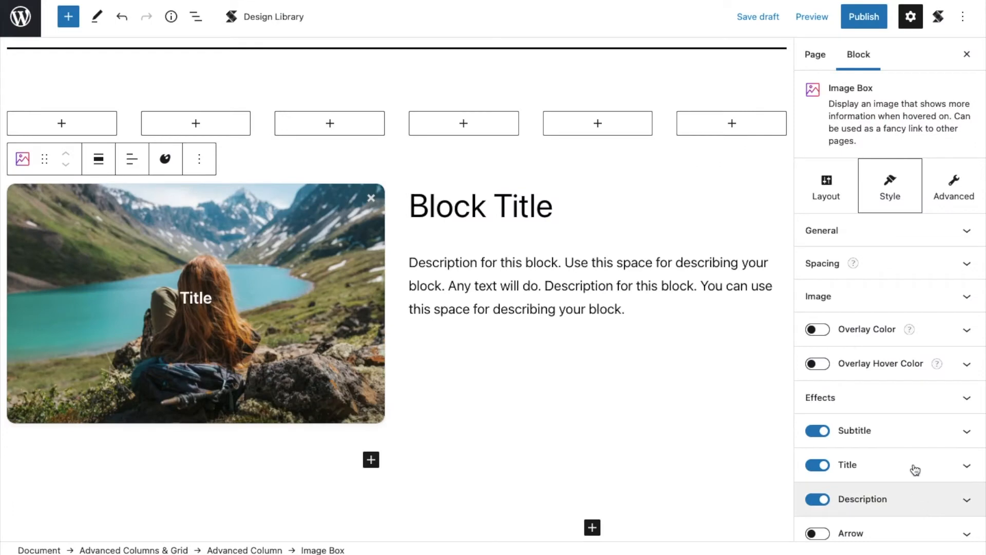
{"action": "left_click", "coordinate": [818, 465]}
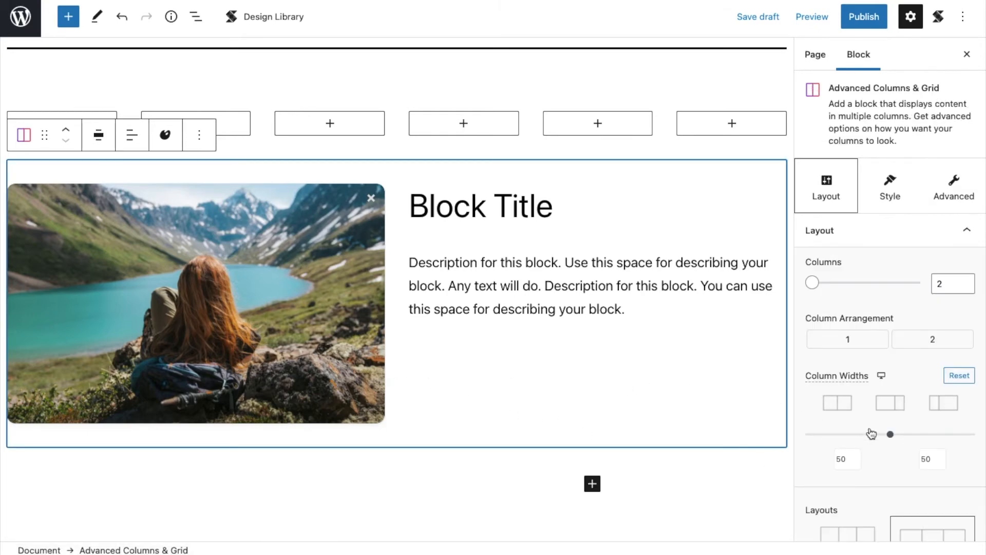
Resize the two columns to a 57/43 split, image column wider.
{"action": "left_click_drag", "start_coordinate": [889, 434], "coordinate": [898, 291]}
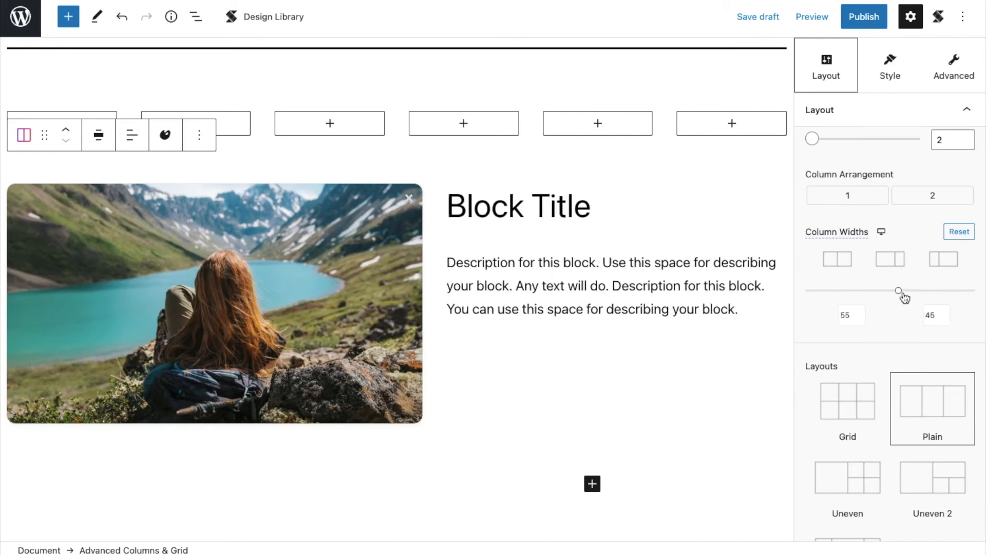
{"action": "left_click_drag", "start_coordinate": [899, 290], "coordinate": [915, 289]}
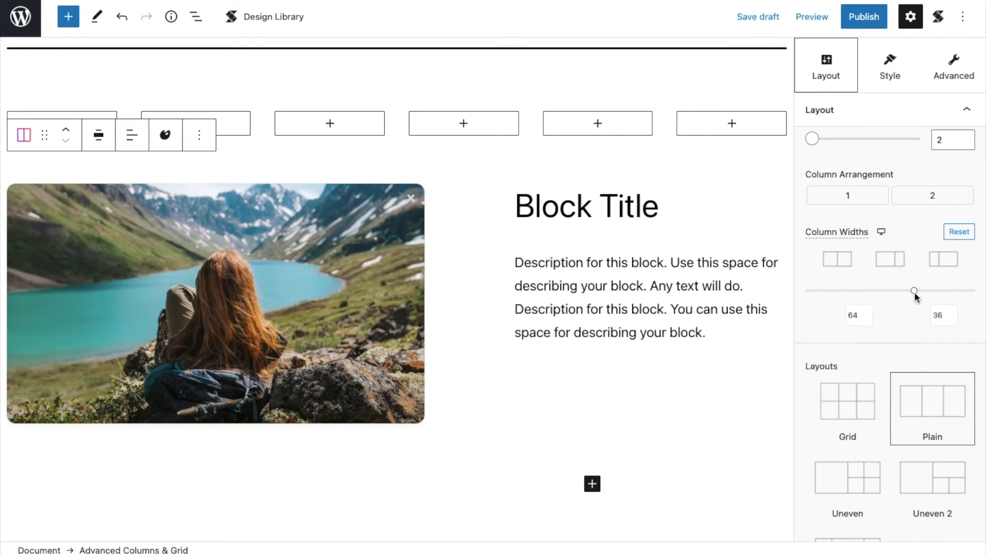
{"action": "left_click_drag", "start_coordinate": [914, 289], "coordinate": [919, 290]}
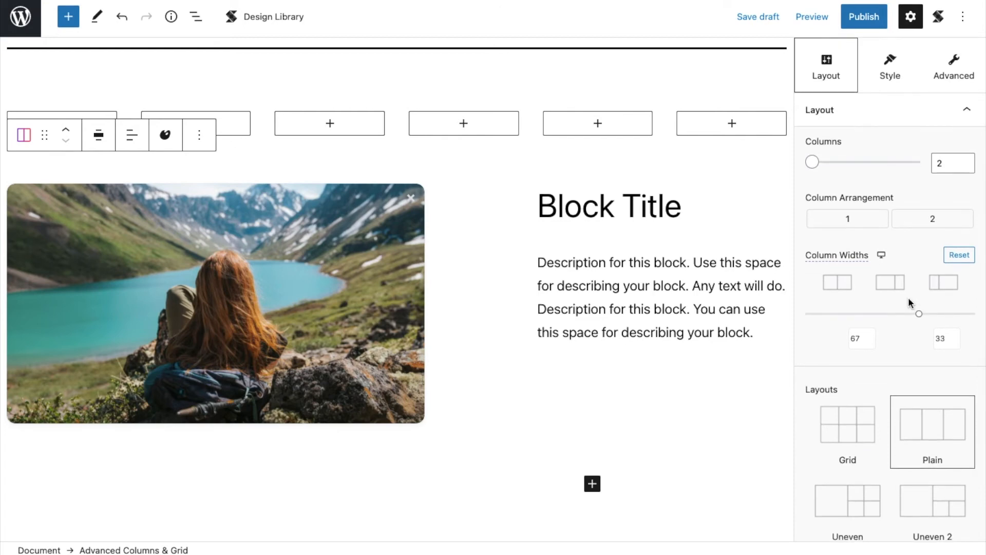
{"action": "left_click_drag", "start_coordinate": [917, 313], "coordinate": [904, 314]}
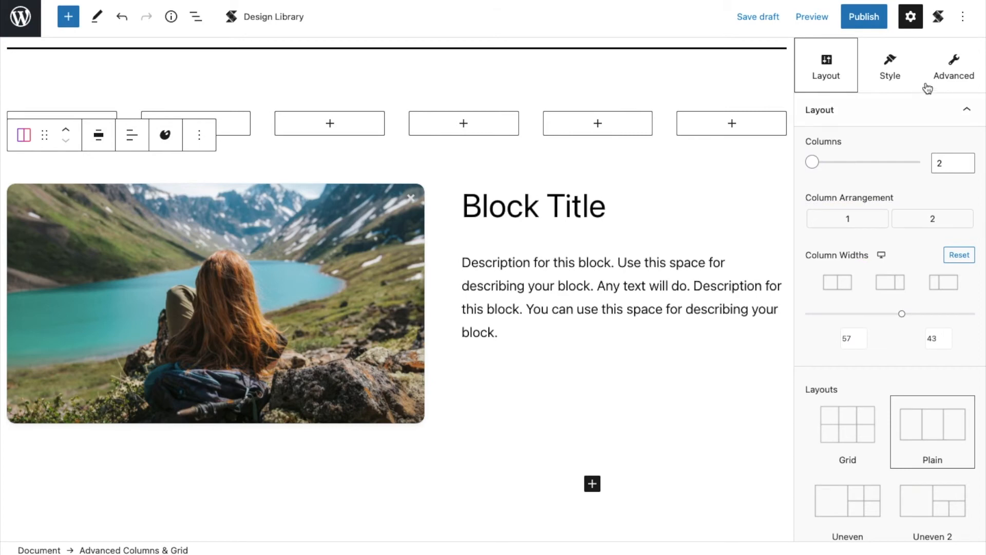
Expand the two-column block's Responsive panel in the Advanced tab to show Collapsed Col. Arrangement.
{"action": "left_click", "coordinate": [953, 67]}
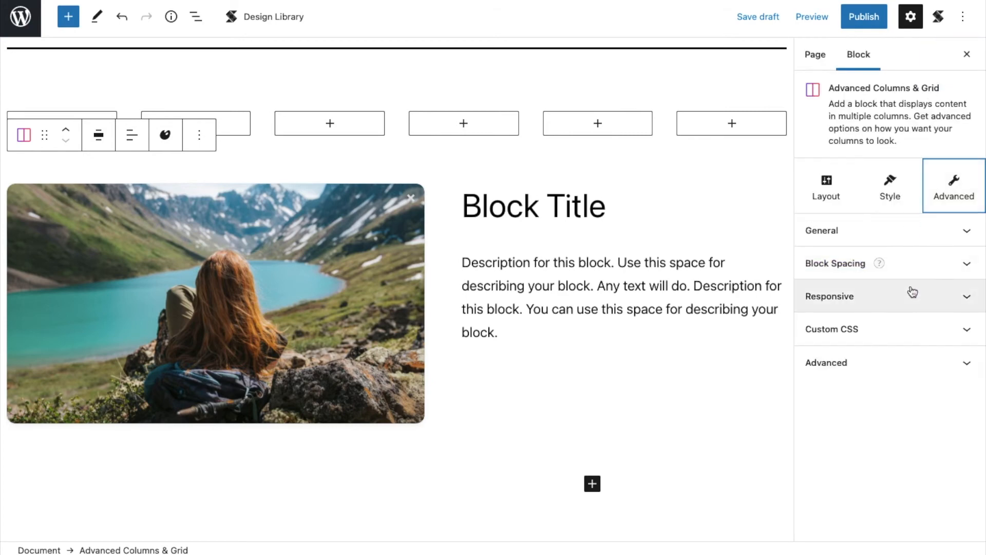
{"action": "left_click", "coordinate": [829, 297]}
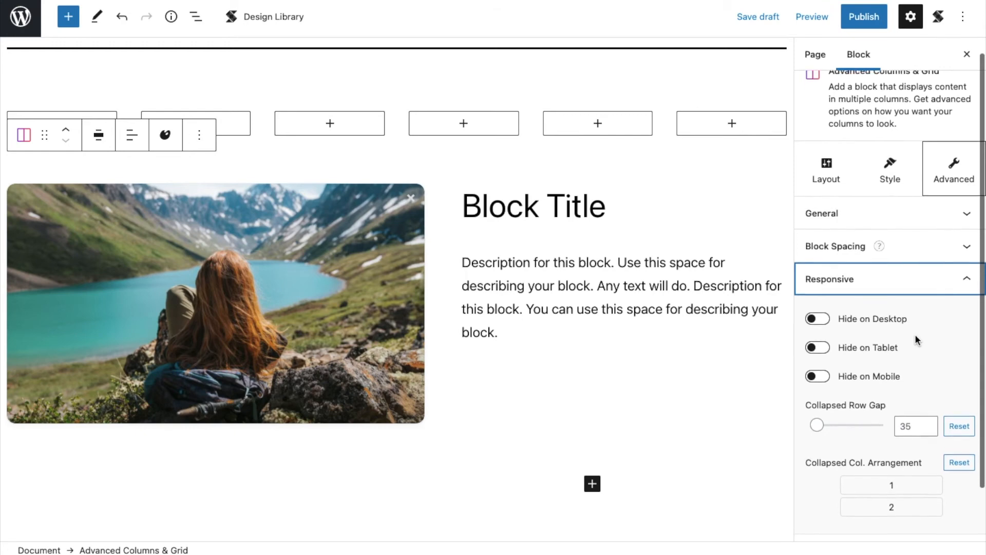
{"action": "scroll", "scroll_direction": "down", "scroll_amount": 3}
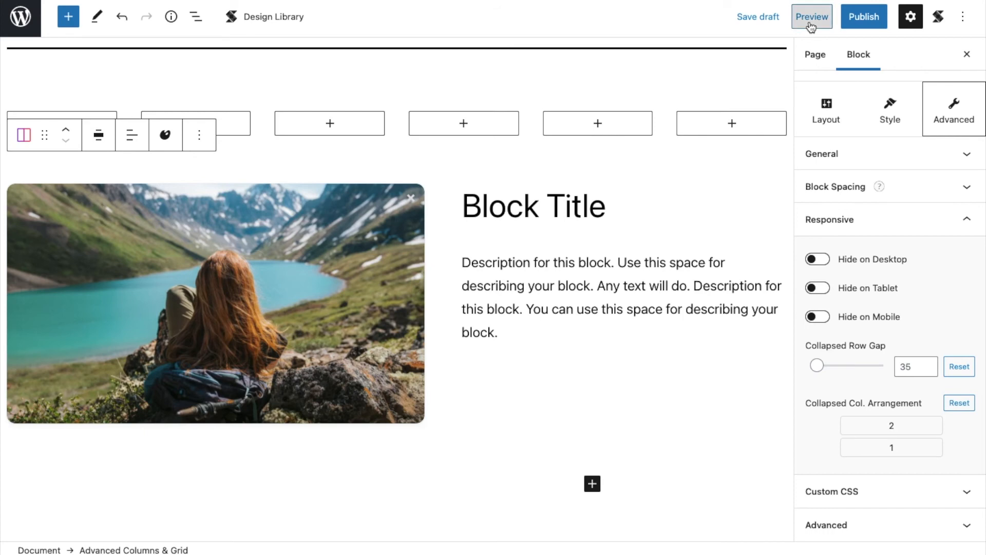
{"action": "left_click", "coordinate": [812, 17]}
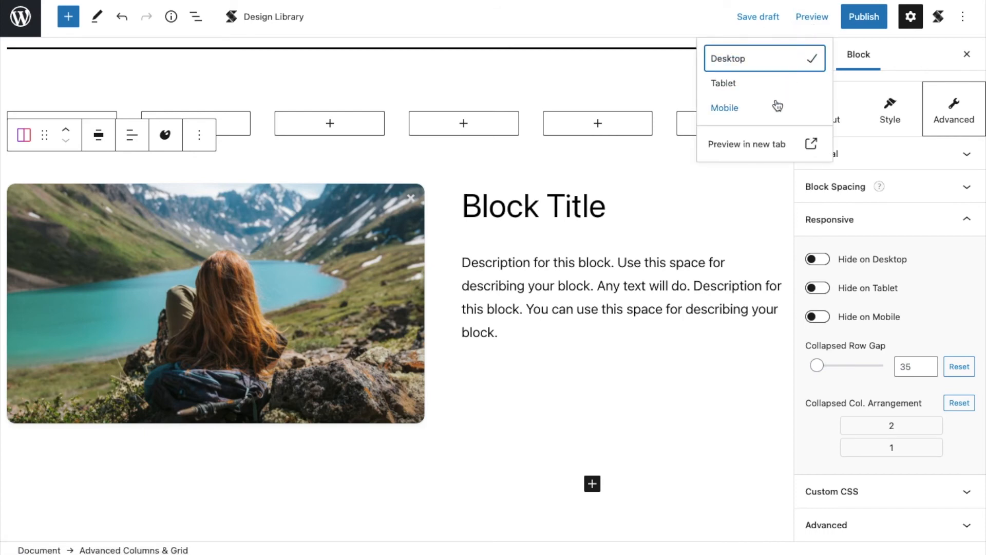
{"action": "left_click", "coordinate": [724, 108]}
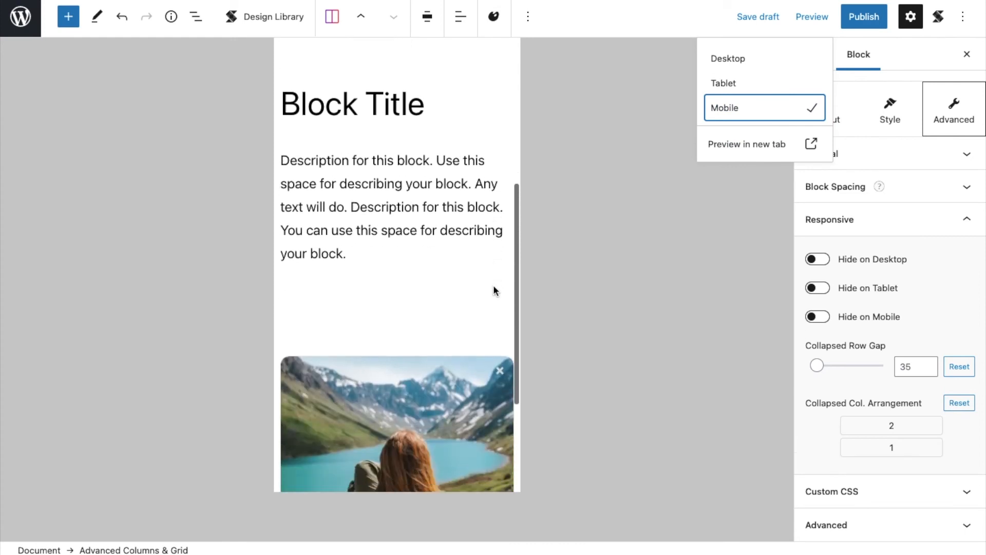
{"action": "scroll", "scroll_direction": "down", "scroll_amount": 3}
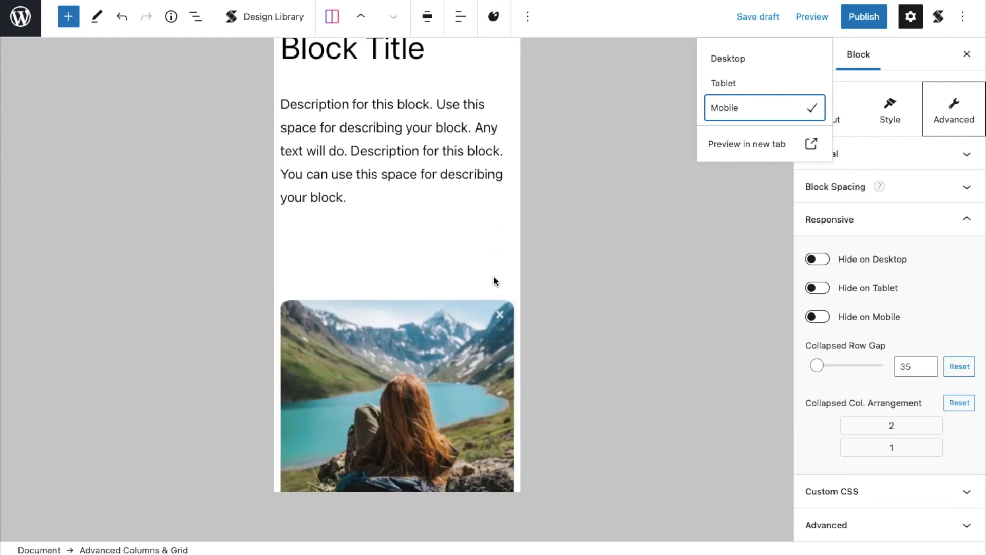
{"action": "mouse_move", "coordinate": [817, 366]}
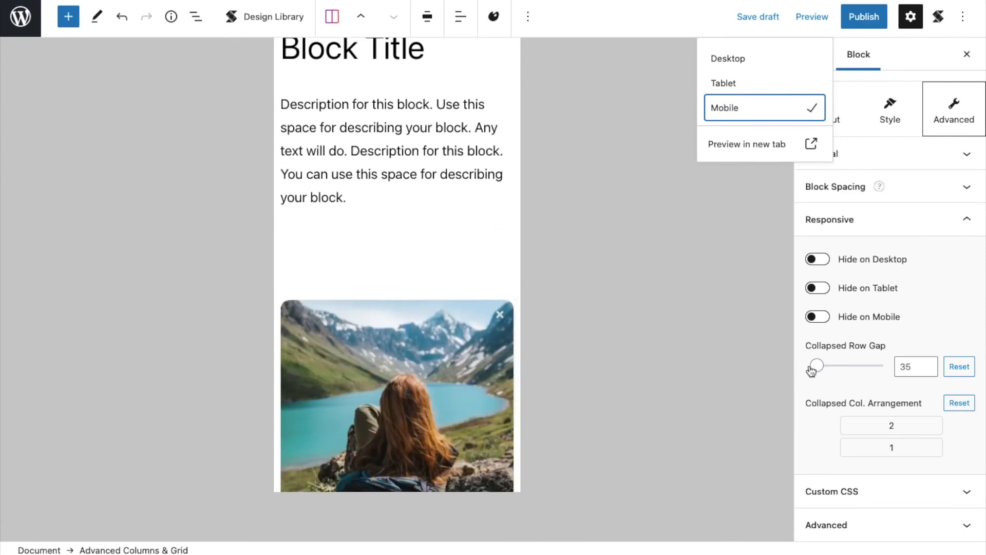
{"action": "left_click", "coordinate": [728, 59]}
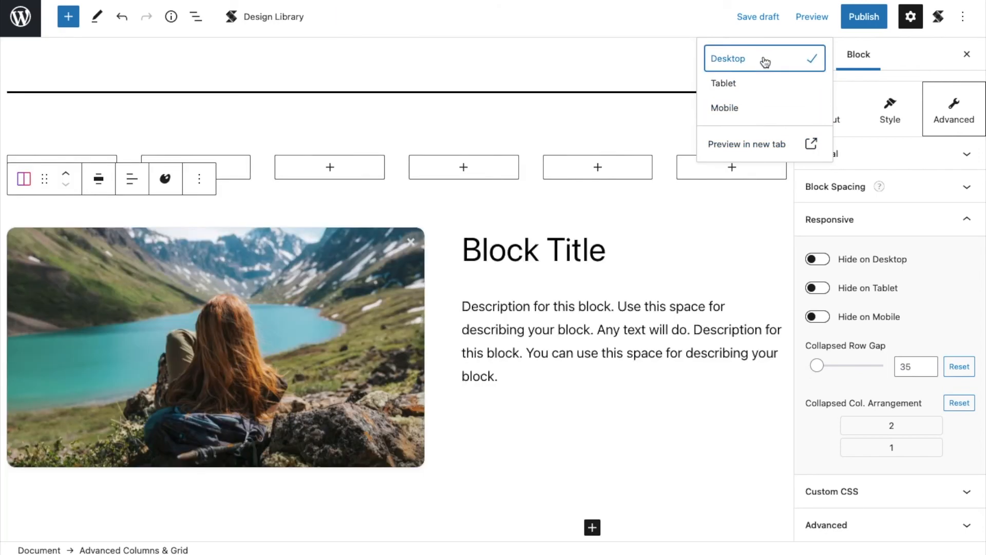
{"action": "mouse_move", "coordinate": [722, 274]}
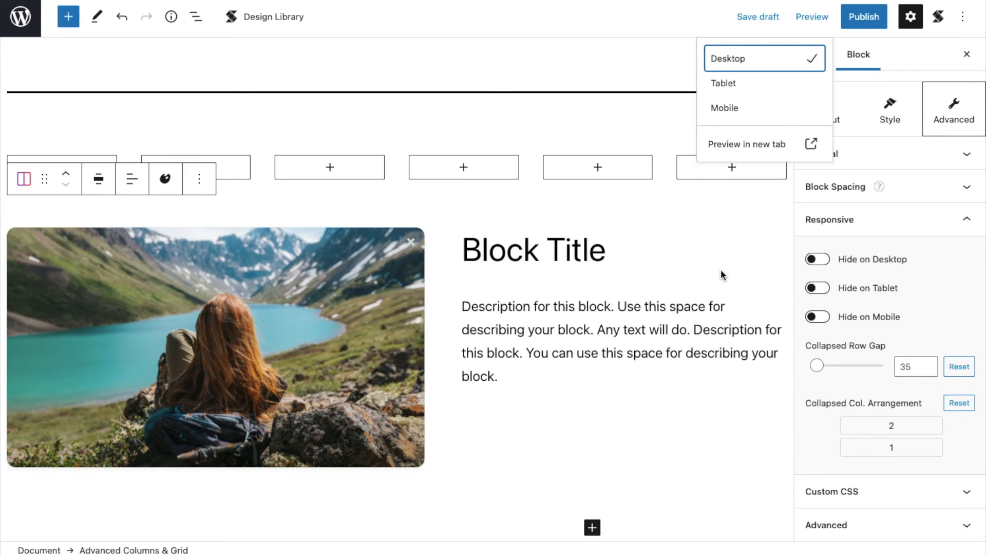
{"action": "left_click", "coordinate": [817, 260]}
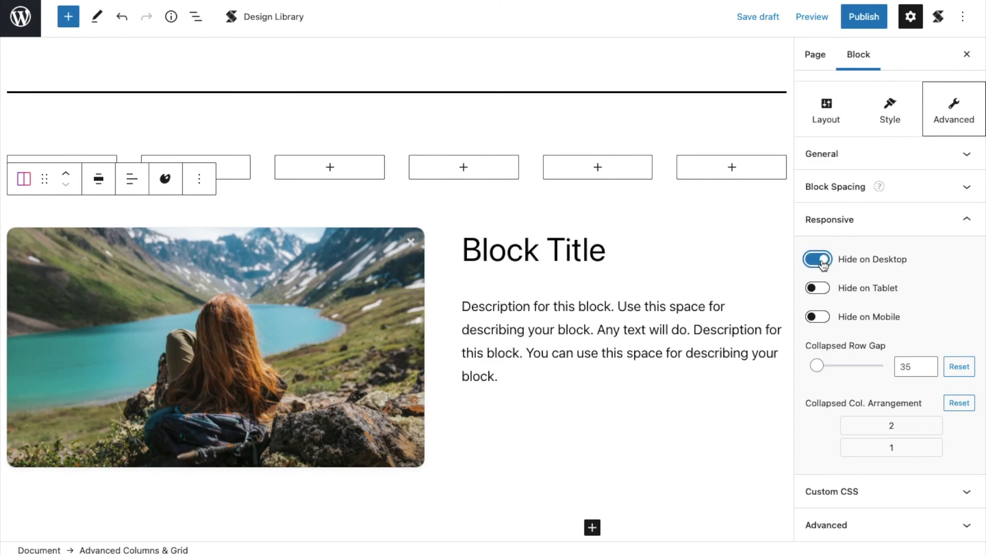
{"action": "left_click", "coordinate": [816, 288]}
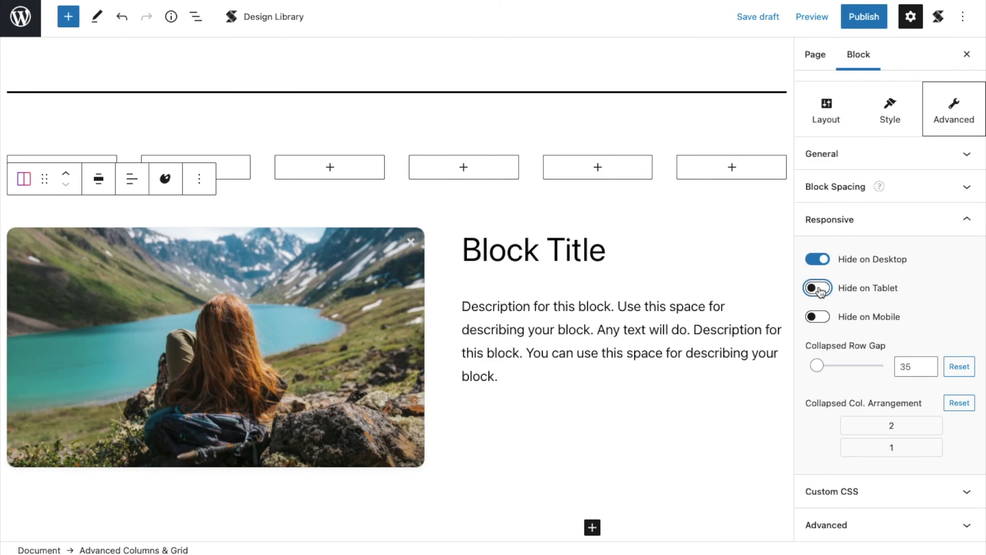
{"action": "left_click", "coordinate": [818, 288]}
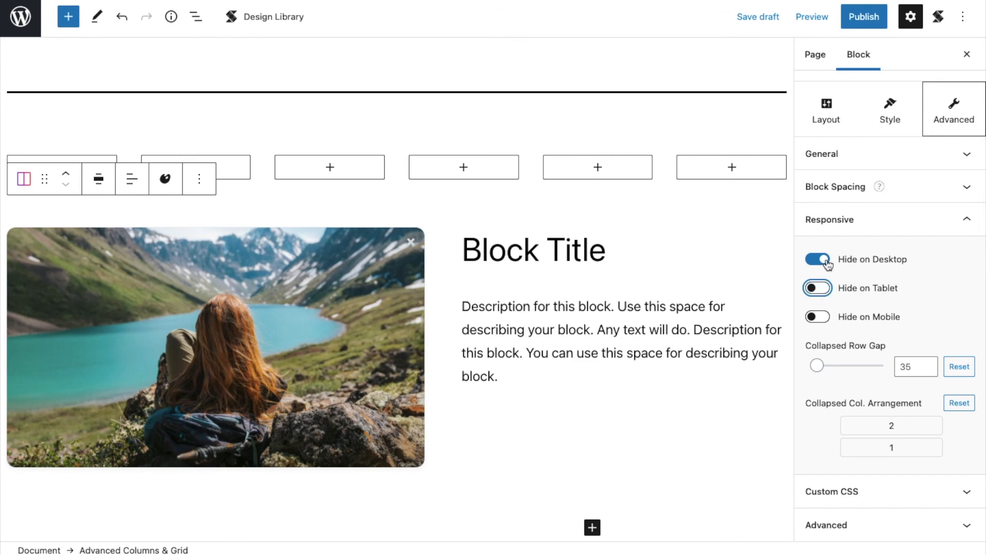
{"action": "left_click", "coordinate": [817, 260]}
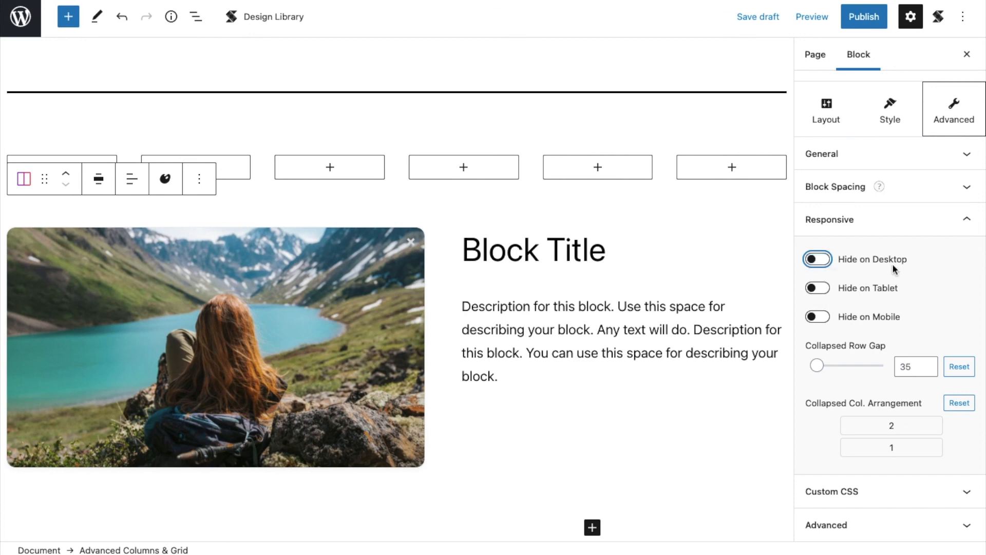